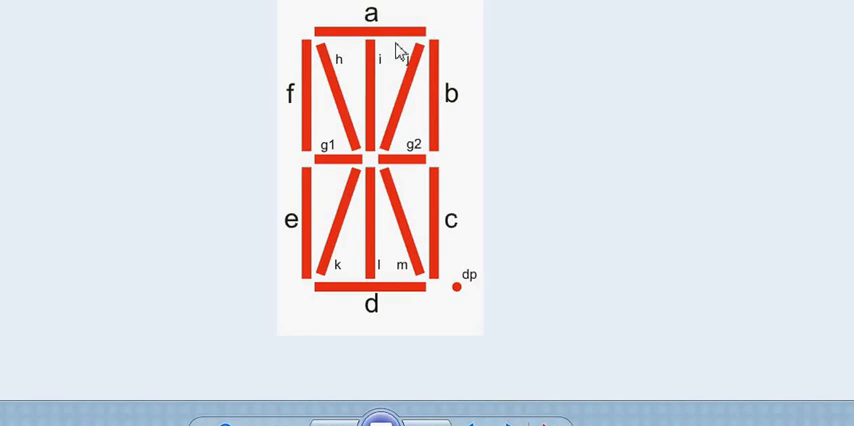
mouse_move(322, 72)
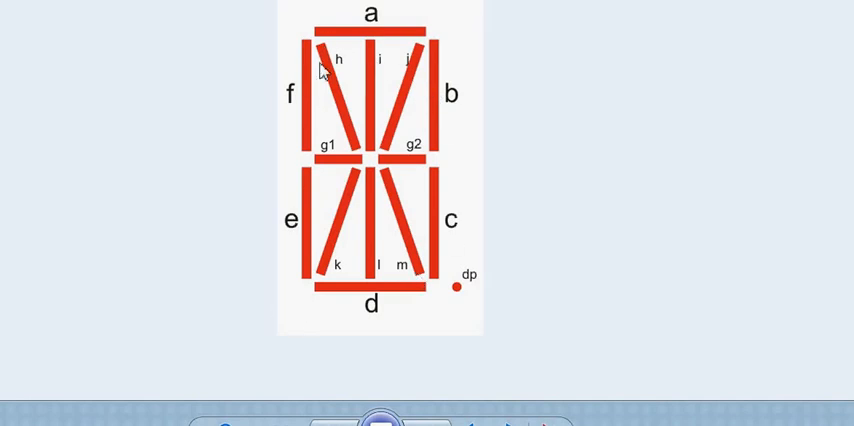
mouse_move(384, 124)
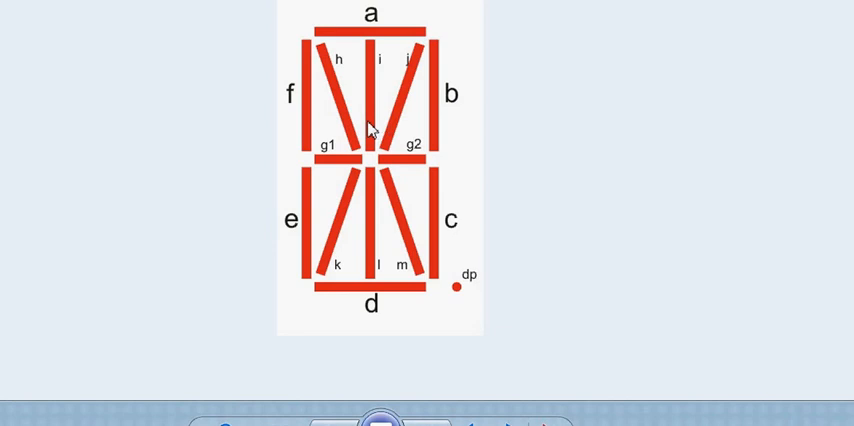
mouse_move(304, 222)
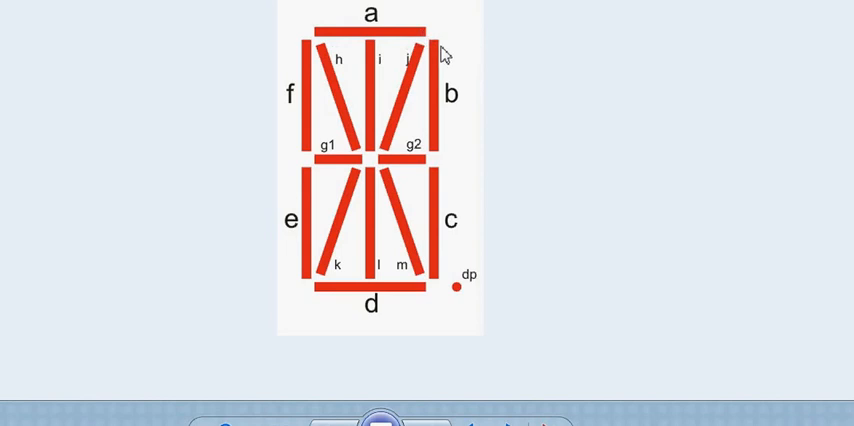
mouse_move(444, 284)
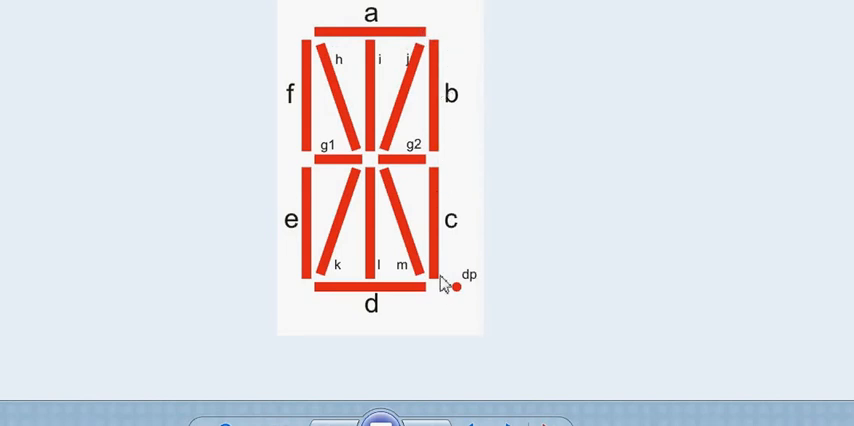
mouse_move(360, 294)
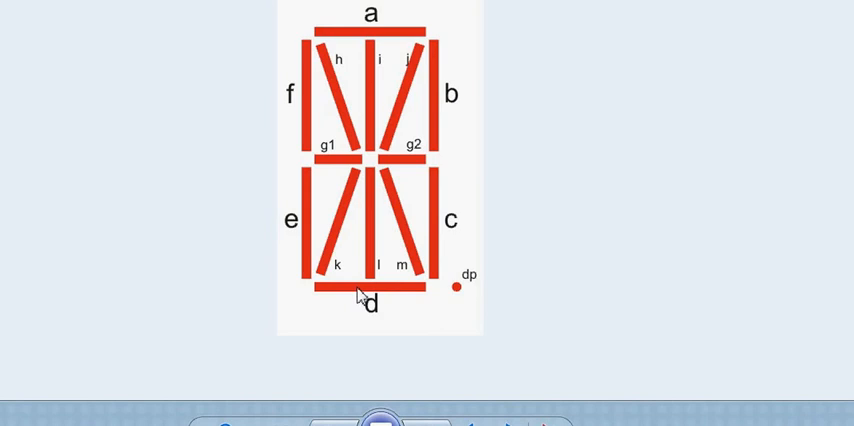
mouse_move(364, 300)
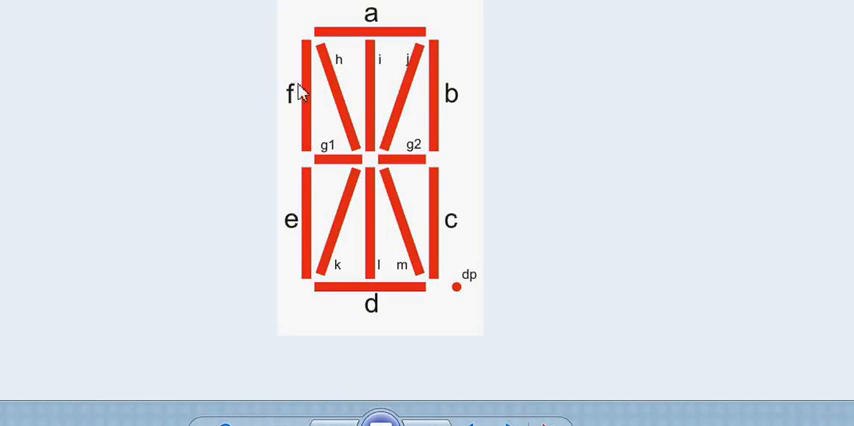
mouse_move(416, 152)
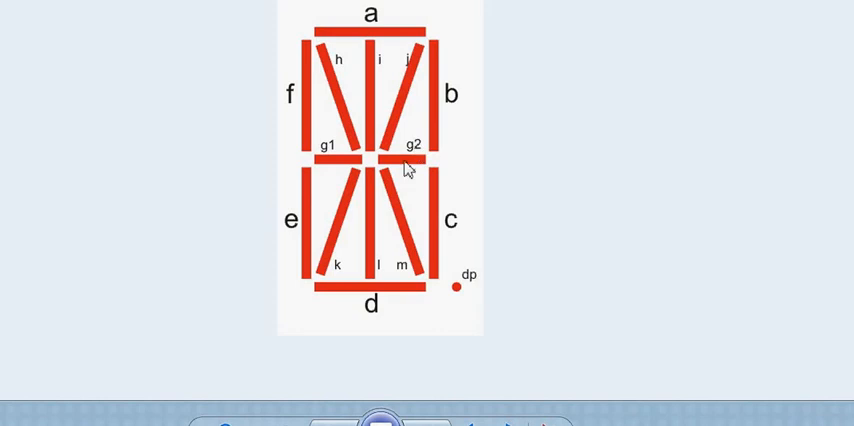
mouse_move(248, 288)
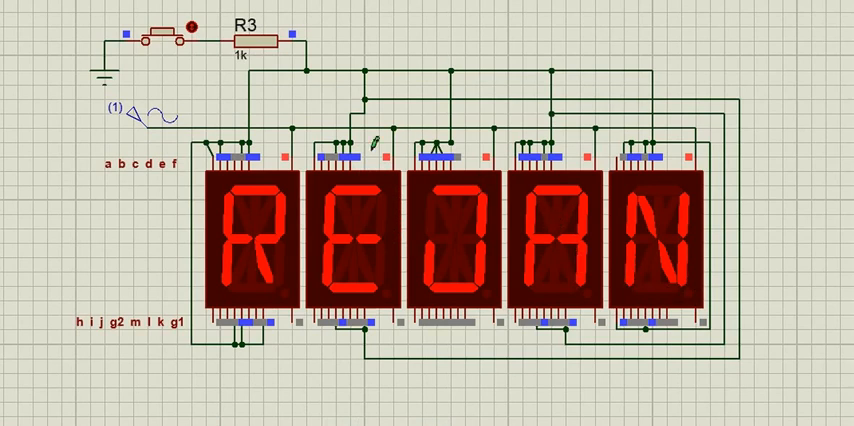
mouse_move(232, 304)
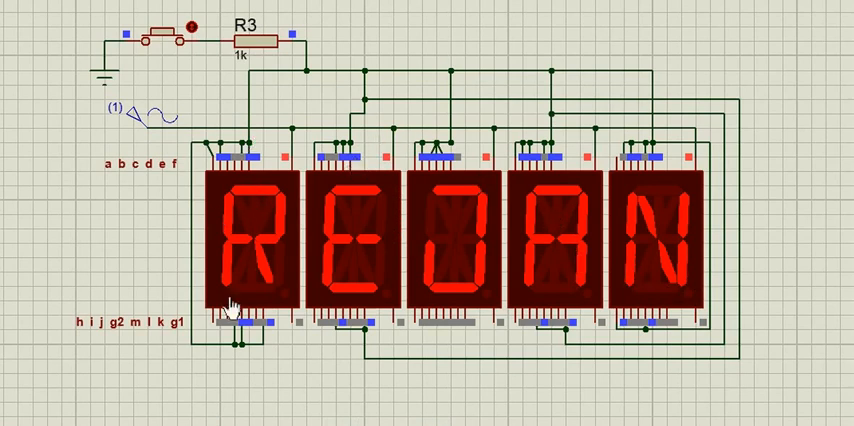
mouse_move(358, 192)
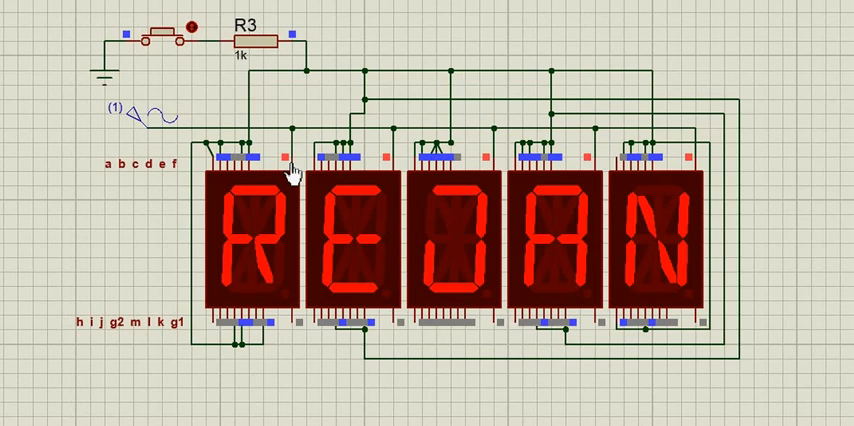
mouse_move(292, 164)
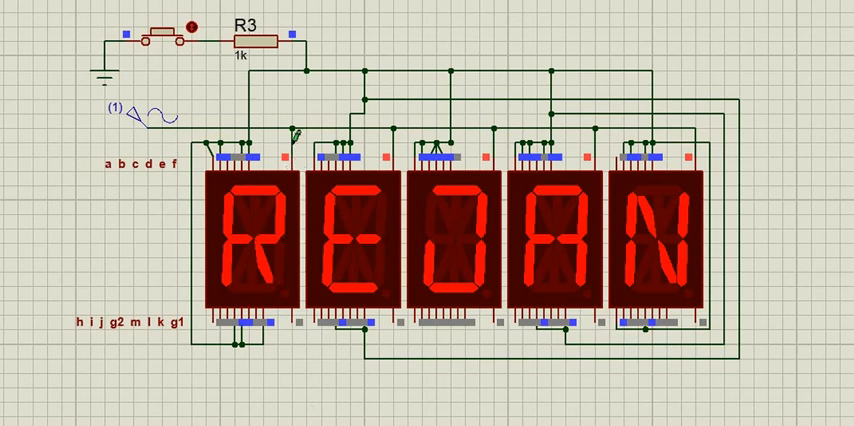
mouse_move(132, 122)
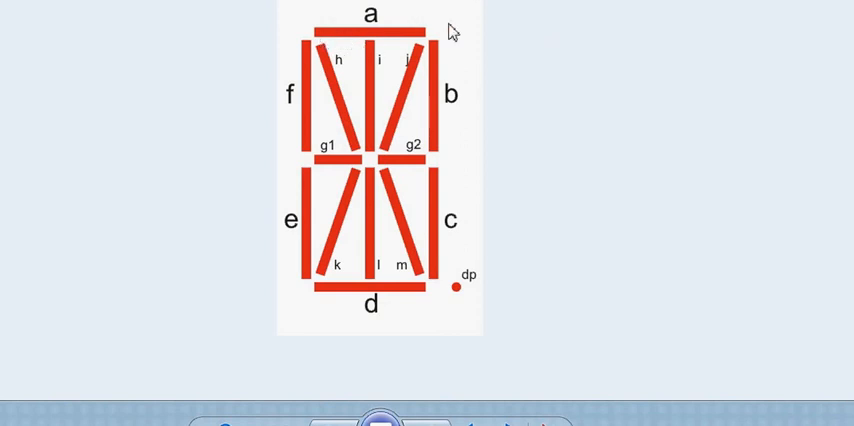
mouse_move(444, 126)
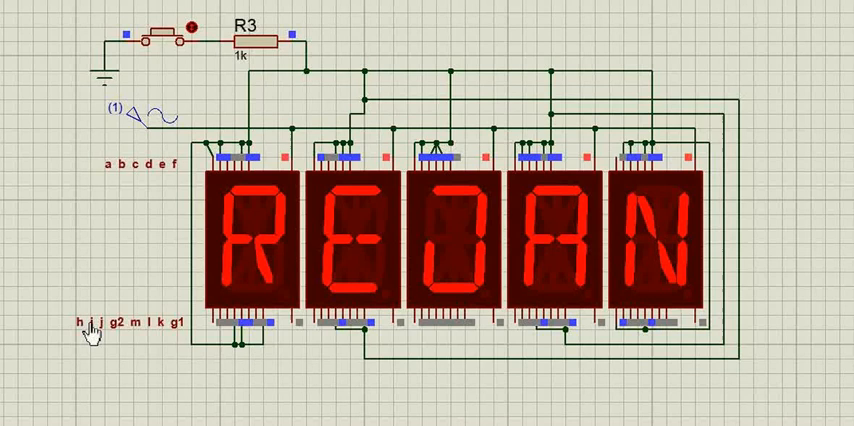
mouse_move(240, 336)
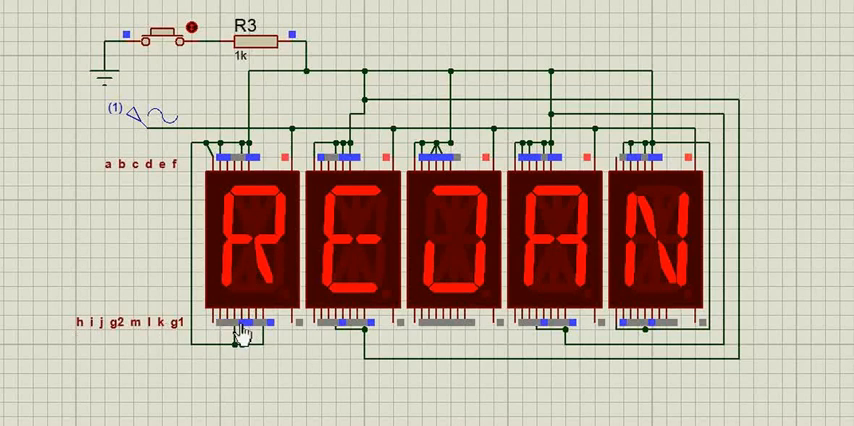
mouse_move(264, 330)
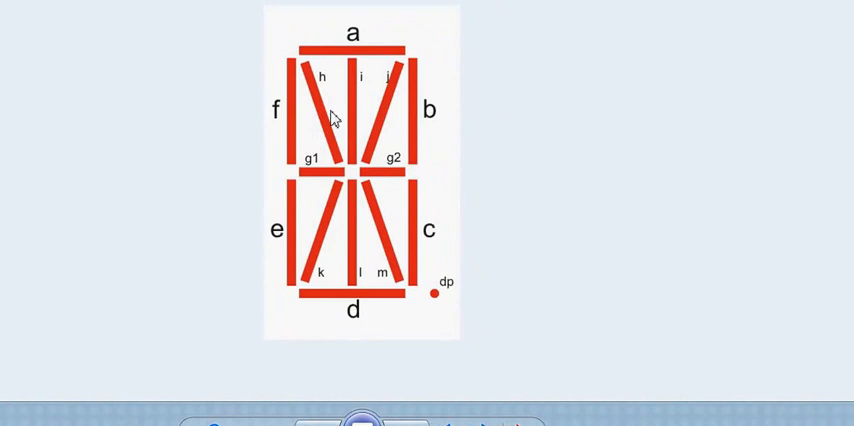
mouse_move(348, 90)
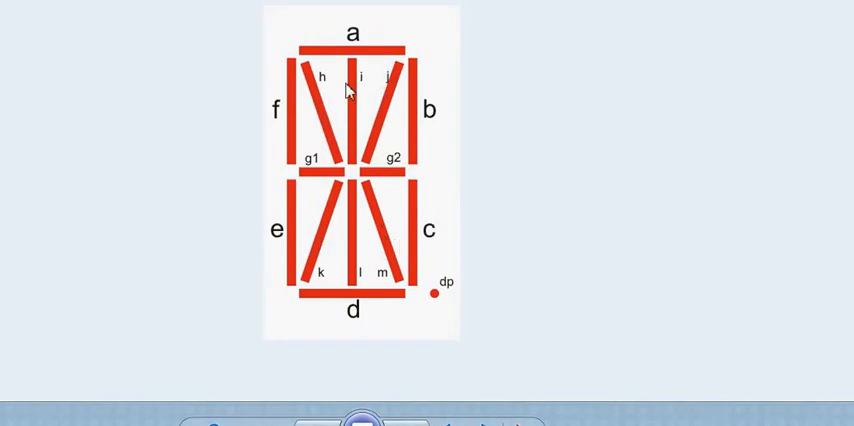
mouse_move(312, 170)
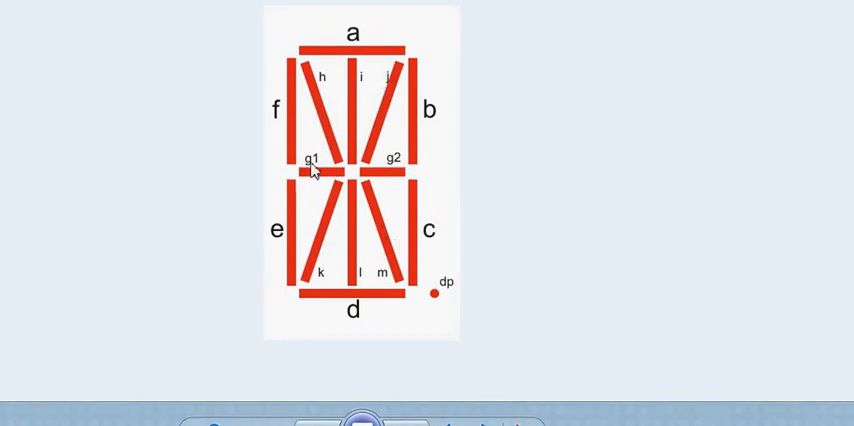
mouse_move(368, 86)
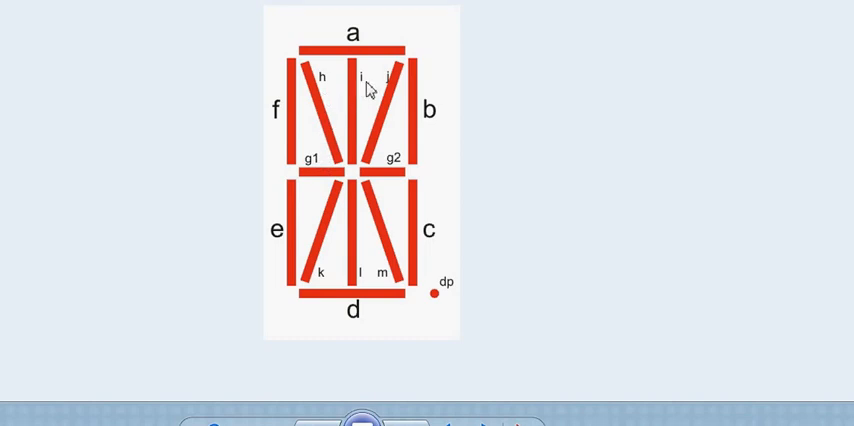
mouse_move(376, 200)
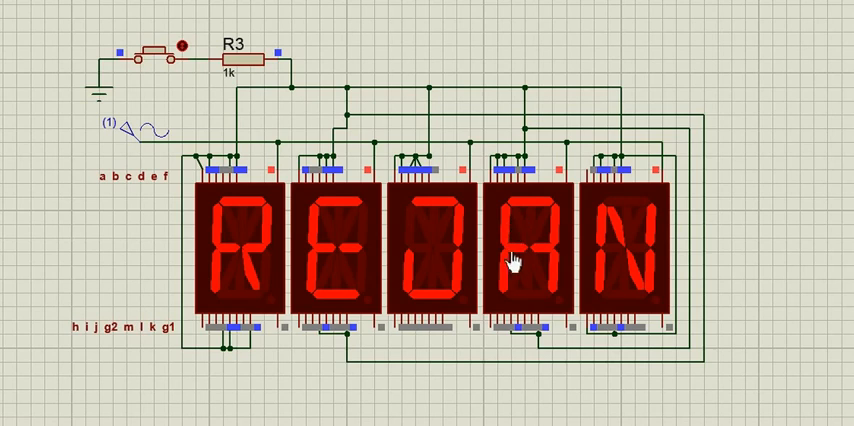
mouse_move(548, 270)
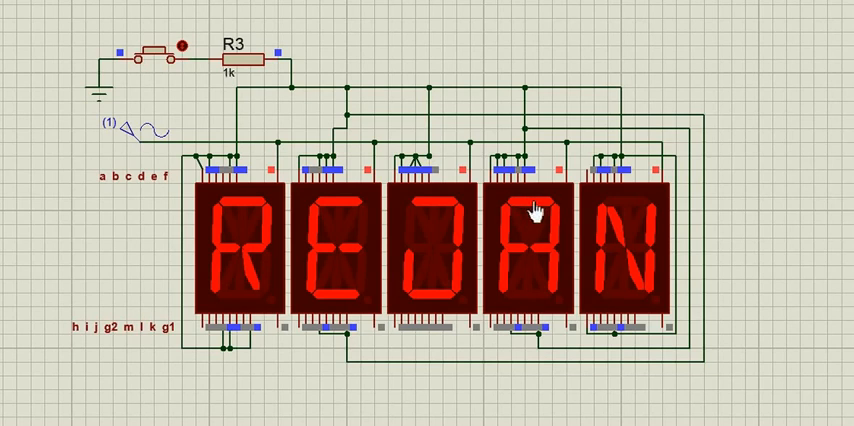
mouse_move(216, 214)
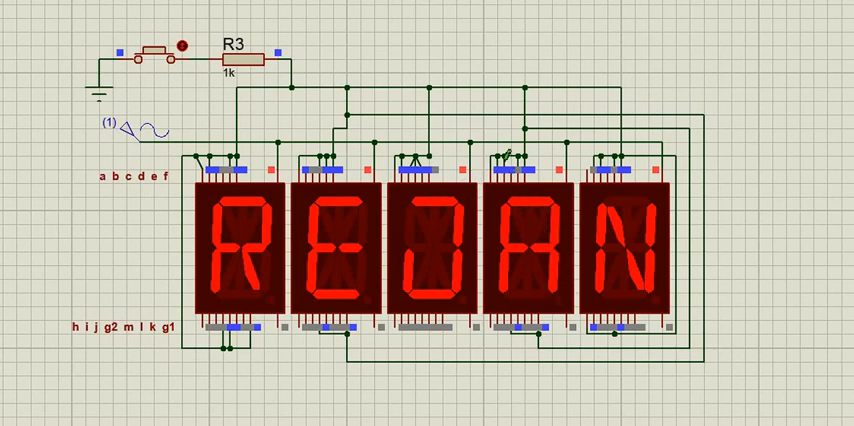
mouse_move(512, 192)
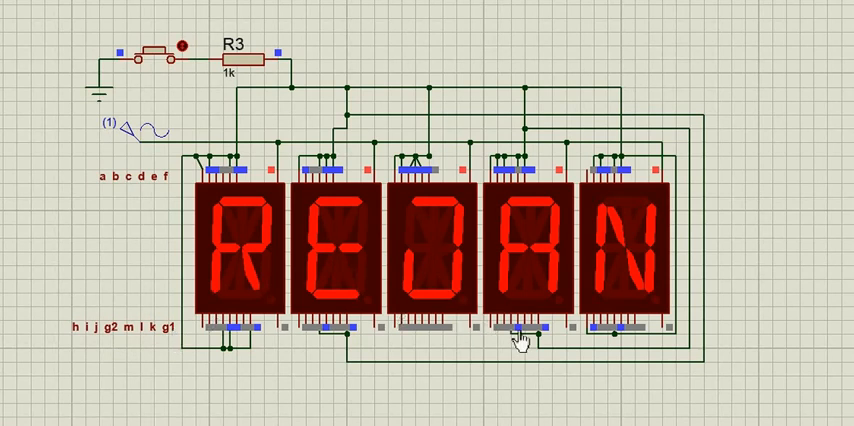
mouse_move(516, 196)
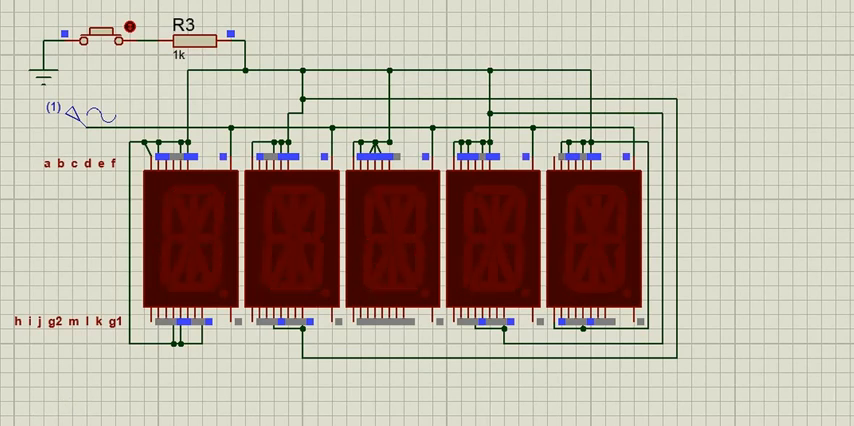
Step: Give the AC sine generator a frequency of 1 Hz and confirm its properties
double_click(72, 110)
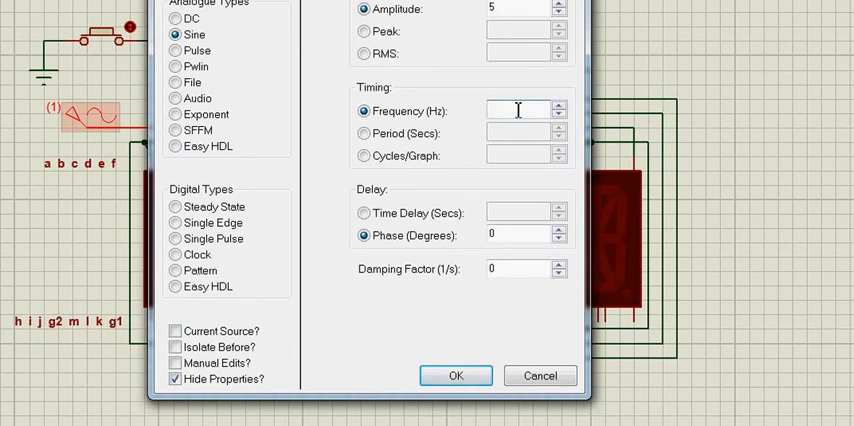
text(1)
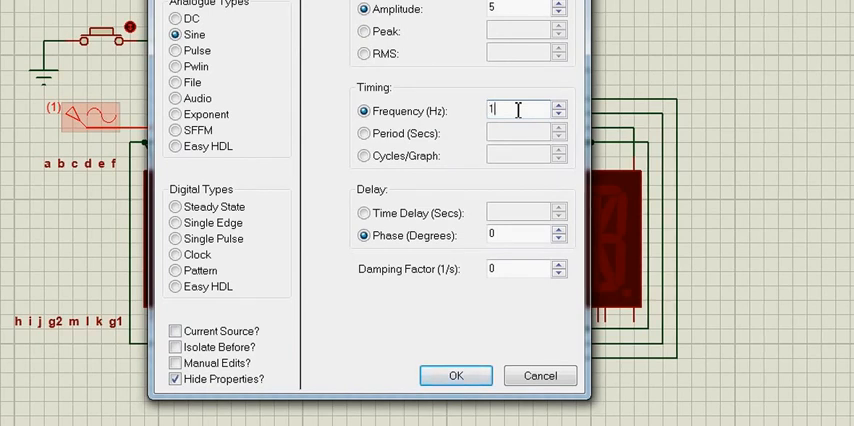
click(456, 376)
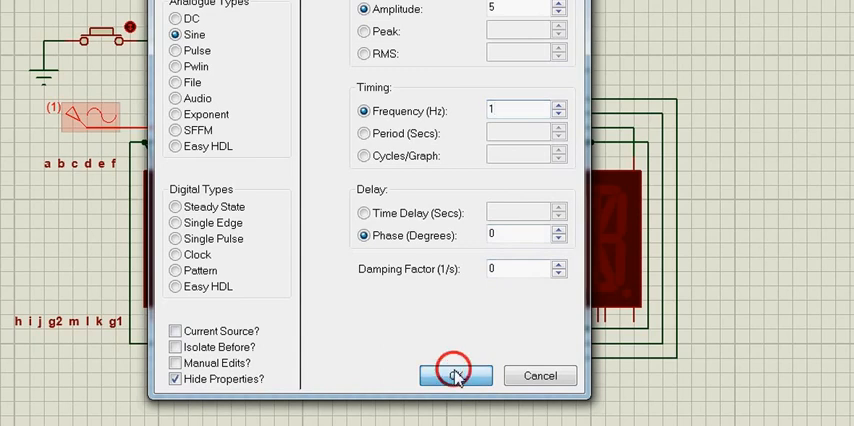
click(454, 376)
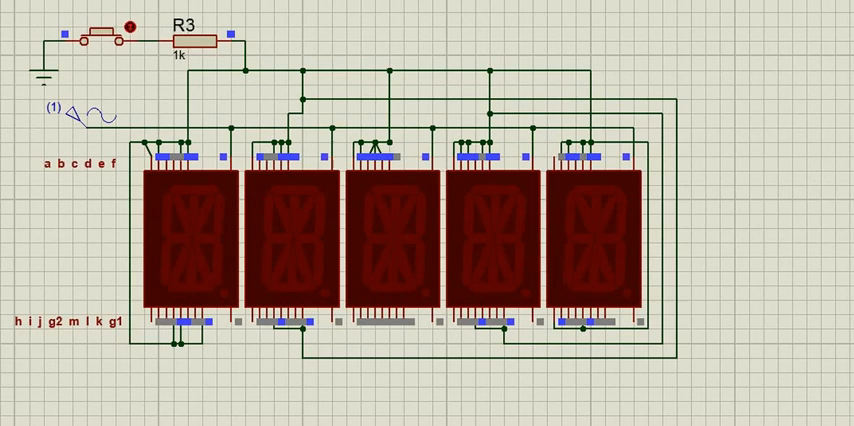
Step: Change the sine generator's frequency to 0.2 Hz for a slower blink
double_click(82, 108)
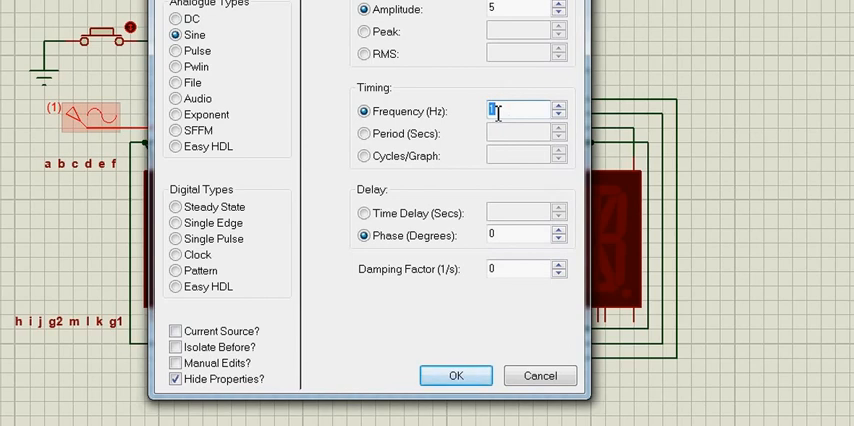
text(0.2)
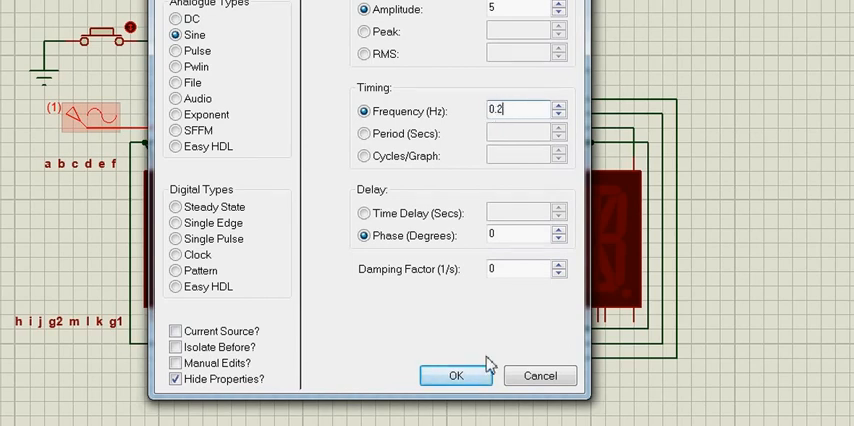
click(456, 376)
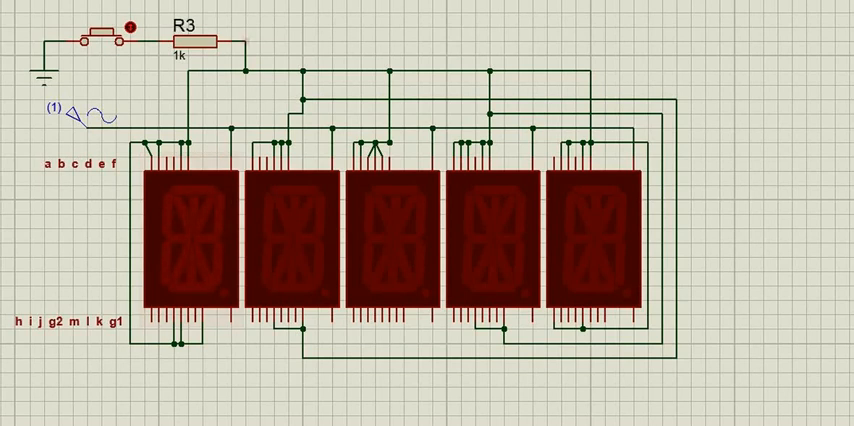
Step: Replace each red 14-segment display with the green variant, accepting every Replace Component prompt
click(196, 244)
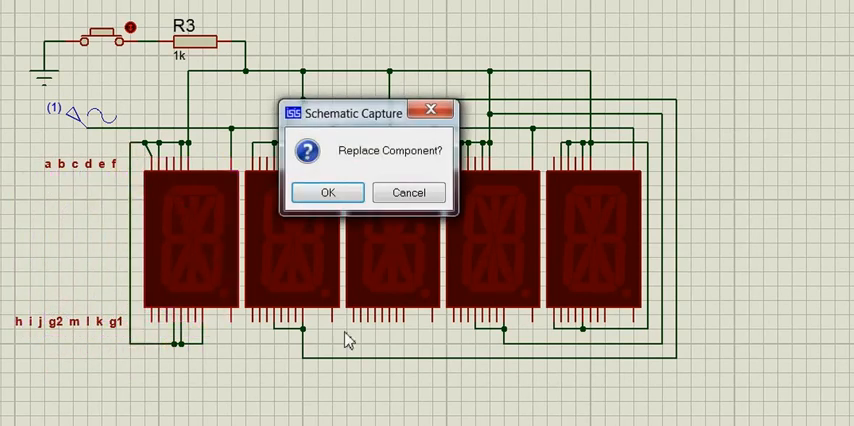
mouse_move(390, 250)
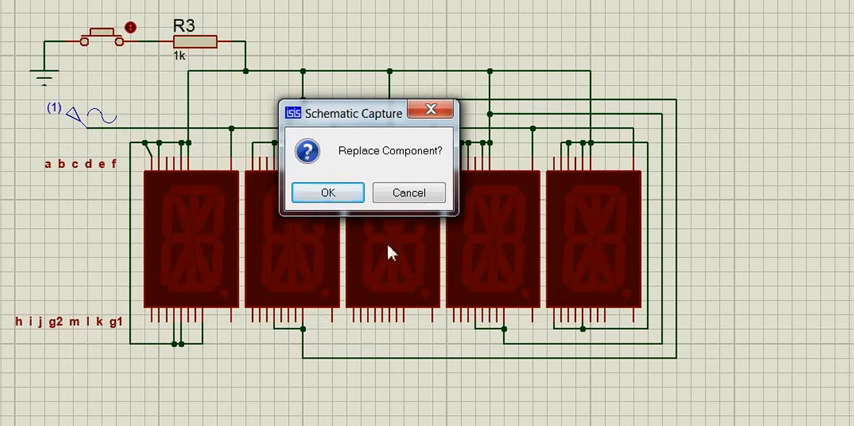
click(328, 192)
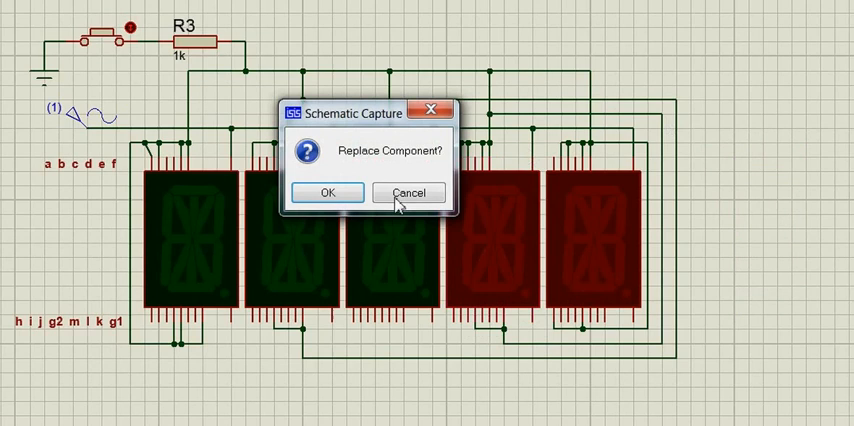
click(326, 192)
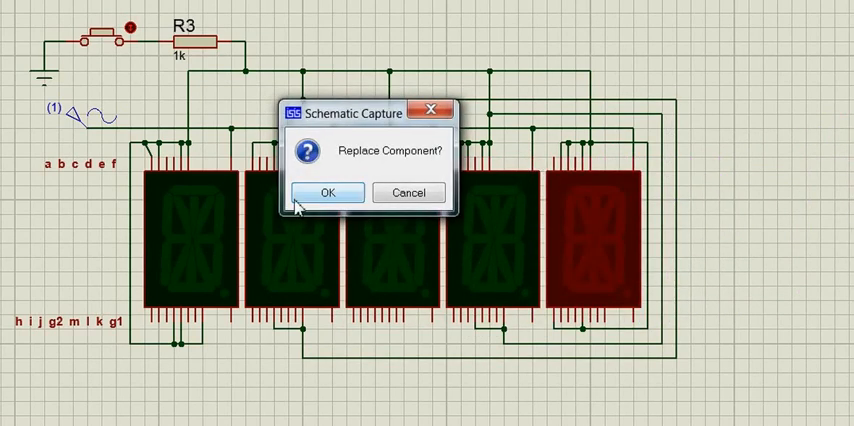
click(328, 192)
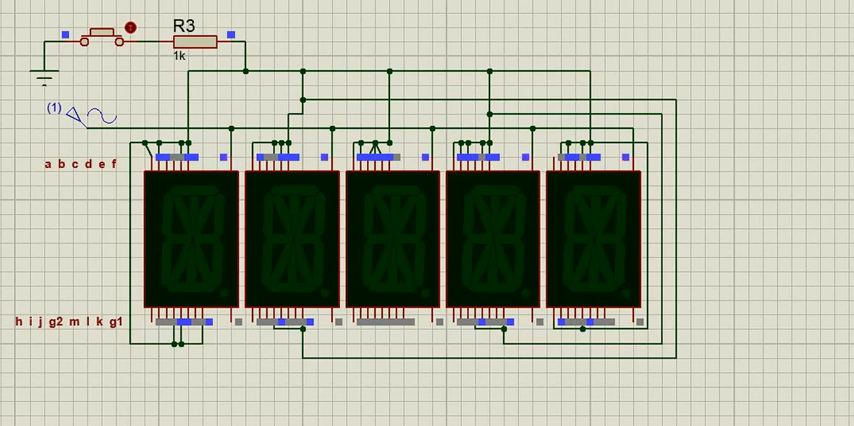
Step: Raise the sine generator's frequency to 5 Hz and confirm
double_click(76, 110)
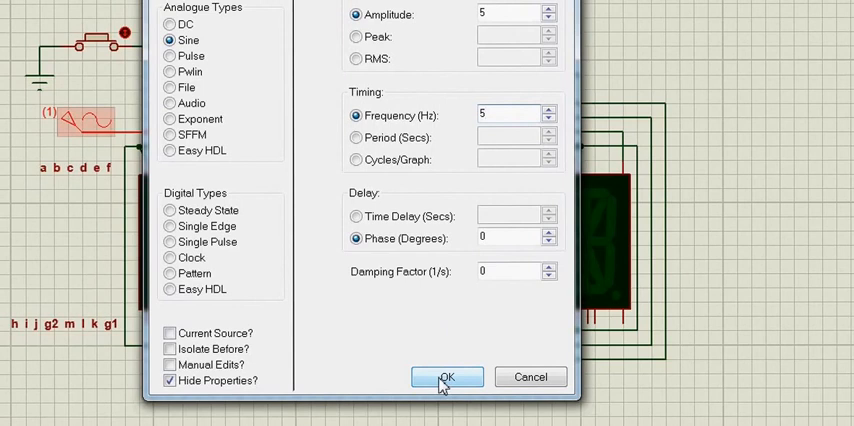
click(446, 376)
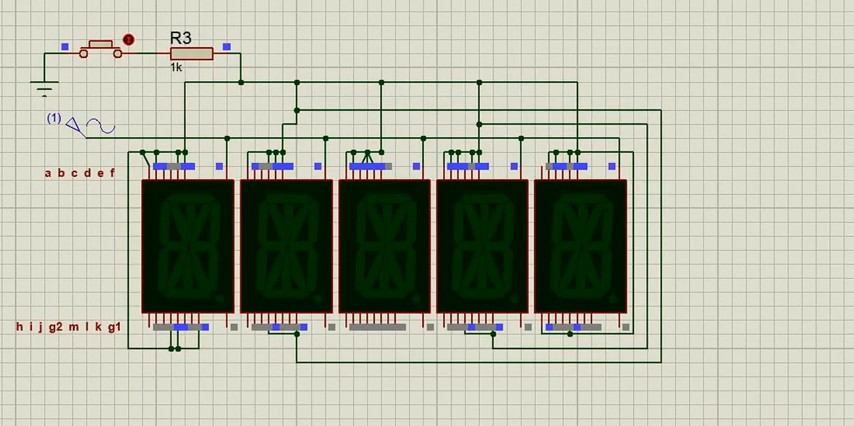